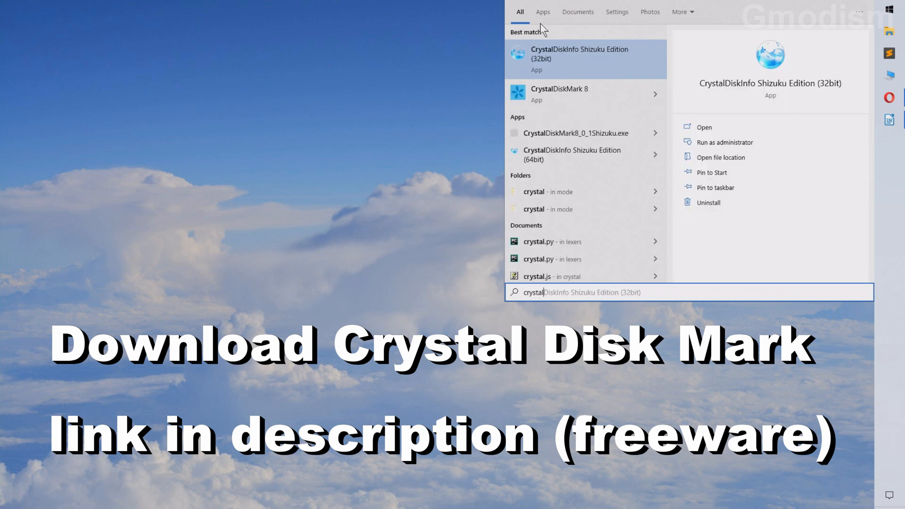
- Search Windows for 'crystaldiskmark 8' and launch CrystalDiskMark 8
{"action": "type", "text": "crystaldiskmark 8"}
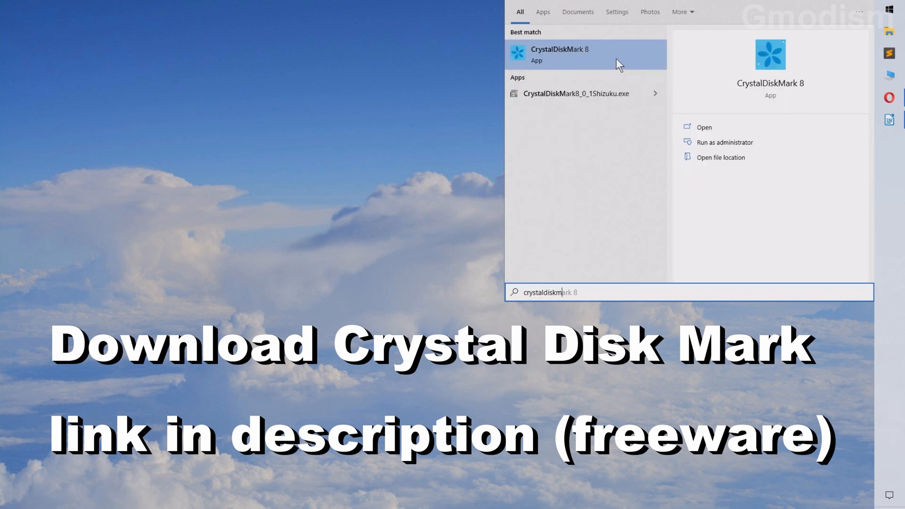
{"action": "mouse_move", "coordinate": [557, 60]}
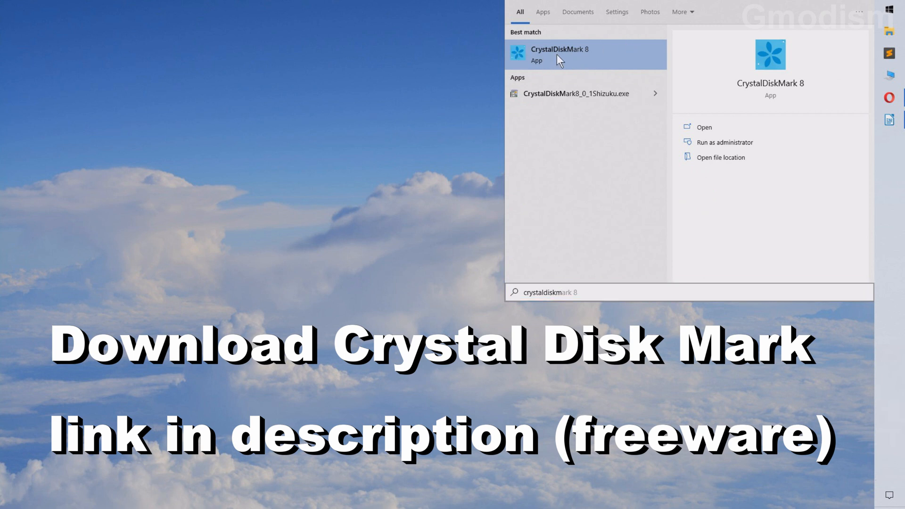
{"action": "left_click", "coordinate": [558, 55]}
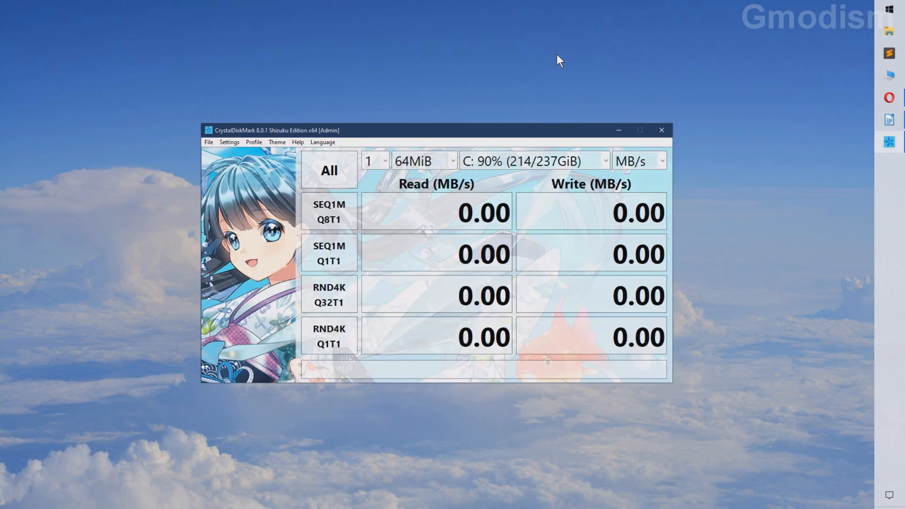
- Select drive G: as the target with a 1GiB test size and 4 runs per test
{"action": "left_click", "coordinate": [639, 131]}
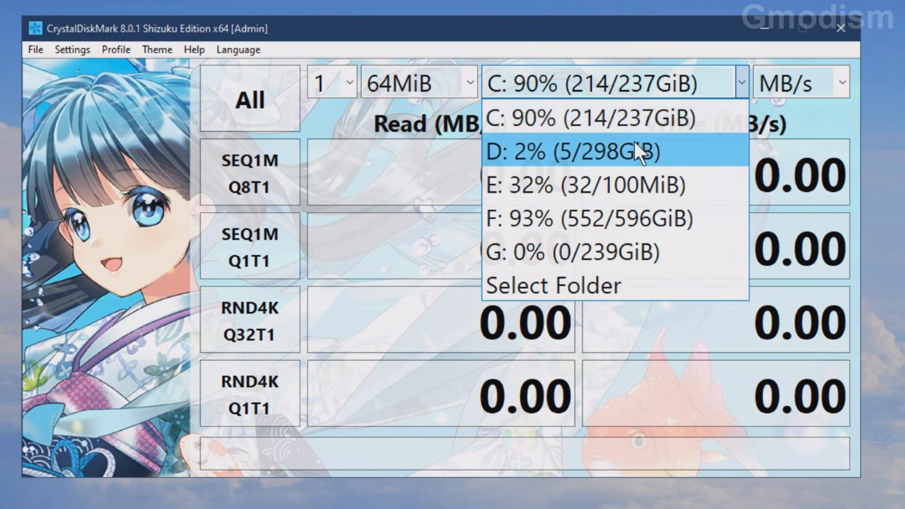
{"action": "mouse_move", "coordinate": [606, 251]}
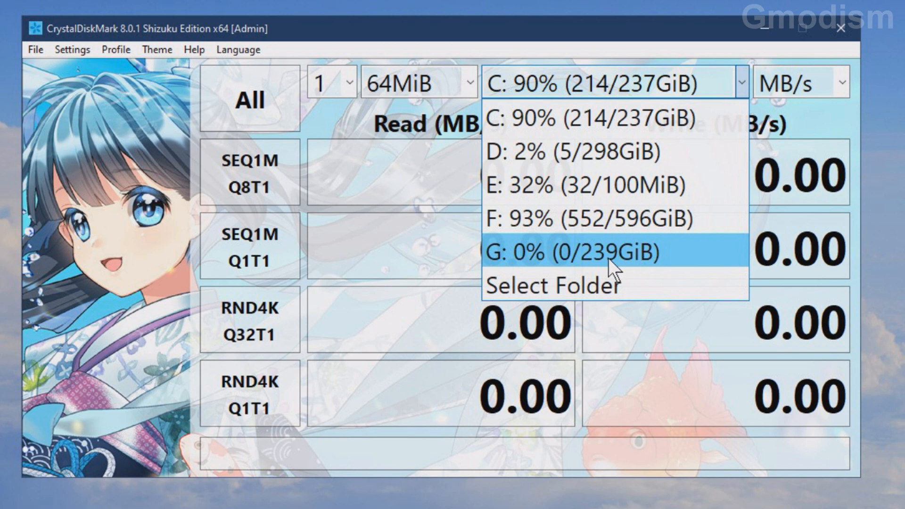
{"action": "mouse_move", "coordinate": [629, 260]}
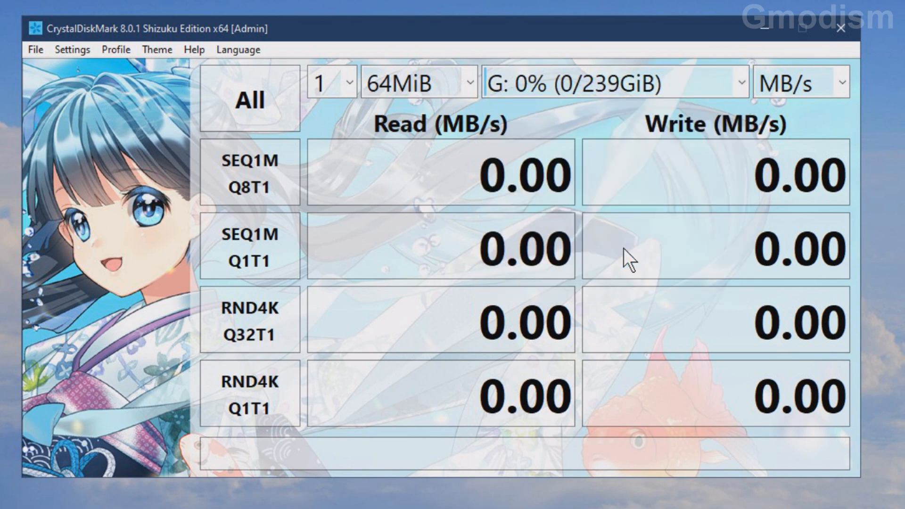
{"action": "left_click", "coordinate": [418, 82]}
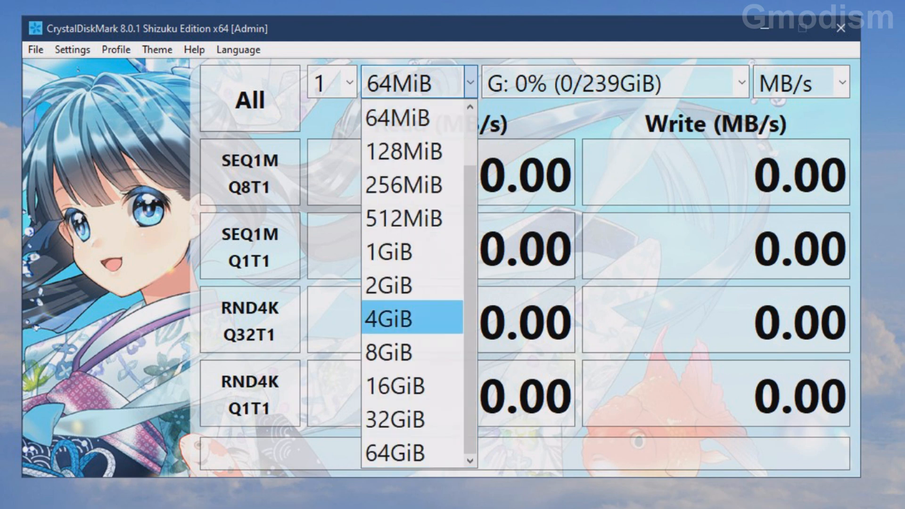
{"action": "left_click", "coordinate": [394, 453]}
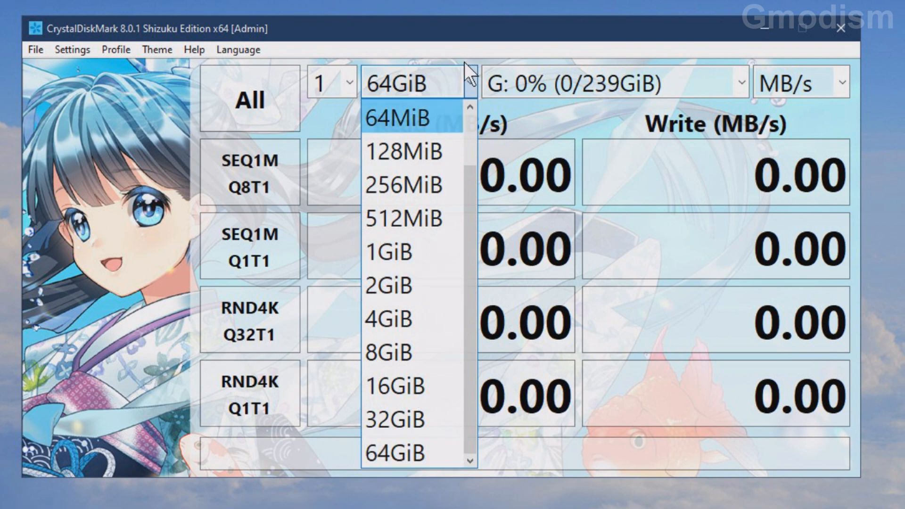
{"action": "left_click", "coordinate": [403, 218]}
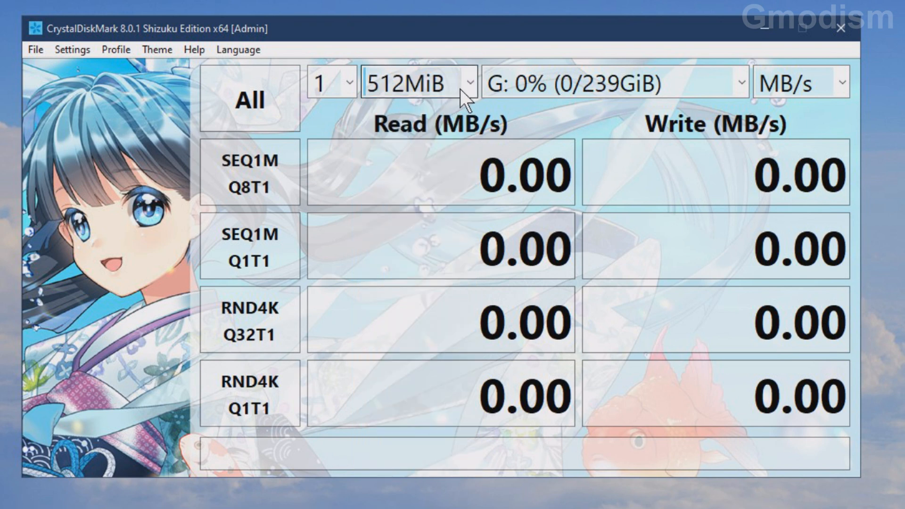
{"action": "left_click", "coordinate": [331, 82]}
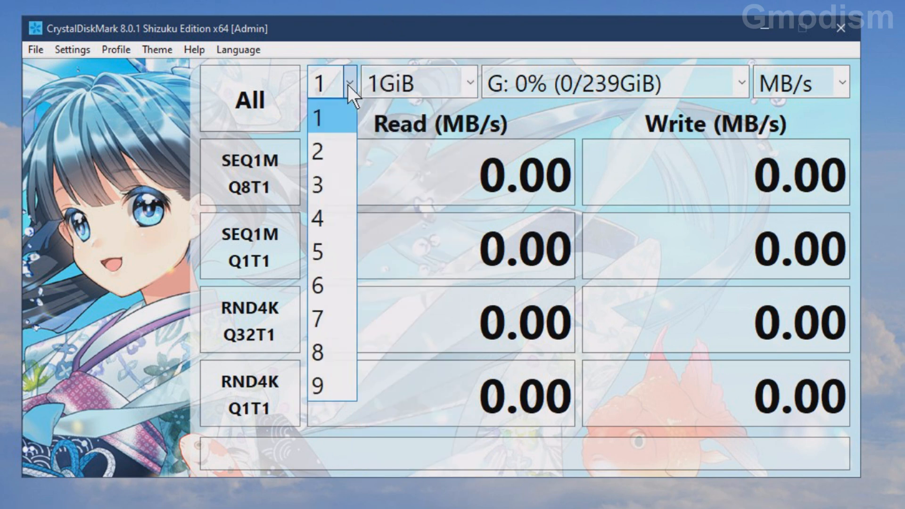
{"action": "left_click", "coordinate": [317, 220]}
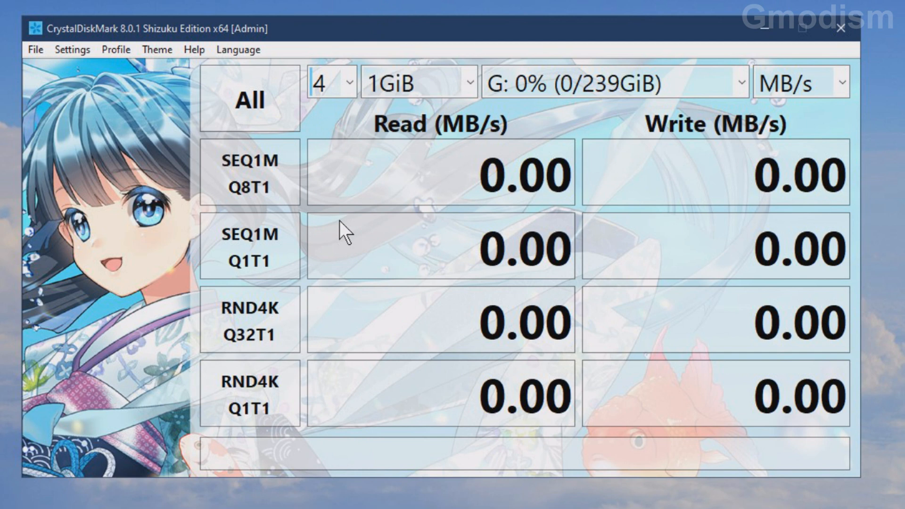
{"action": "mouse_move", "coordinate": [395, 190]}
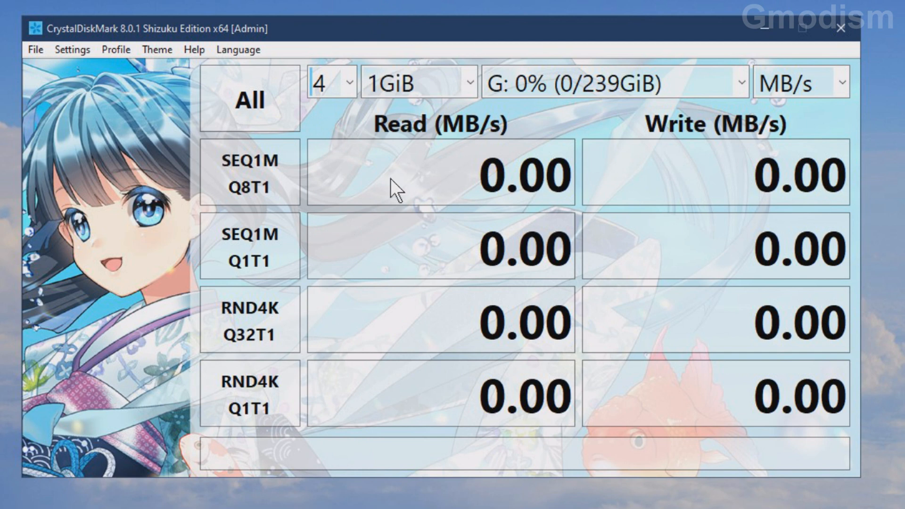
{"action": "mouse_move", "coordinate": [468, 125]}
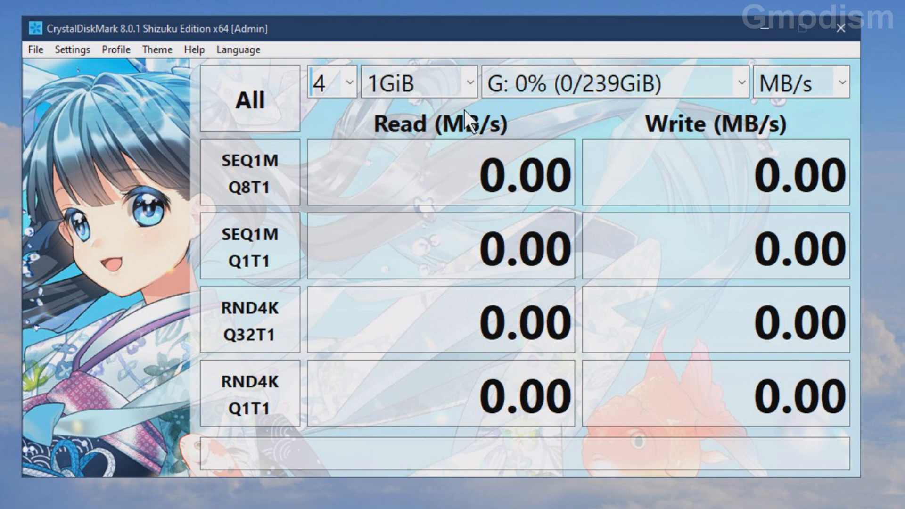
{"action": "mouse_move", "coordinate": [320, 130]}
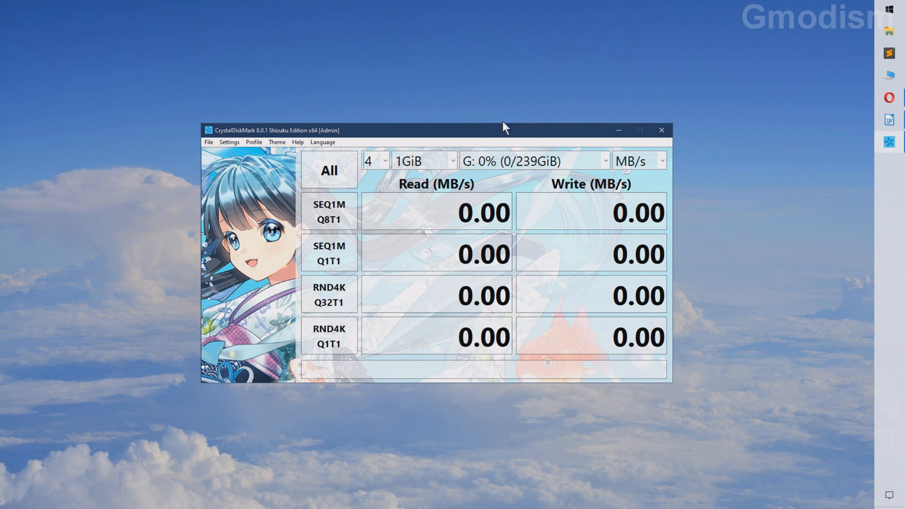
{"action": "mouse_move", "coordinate": [375, 282]}
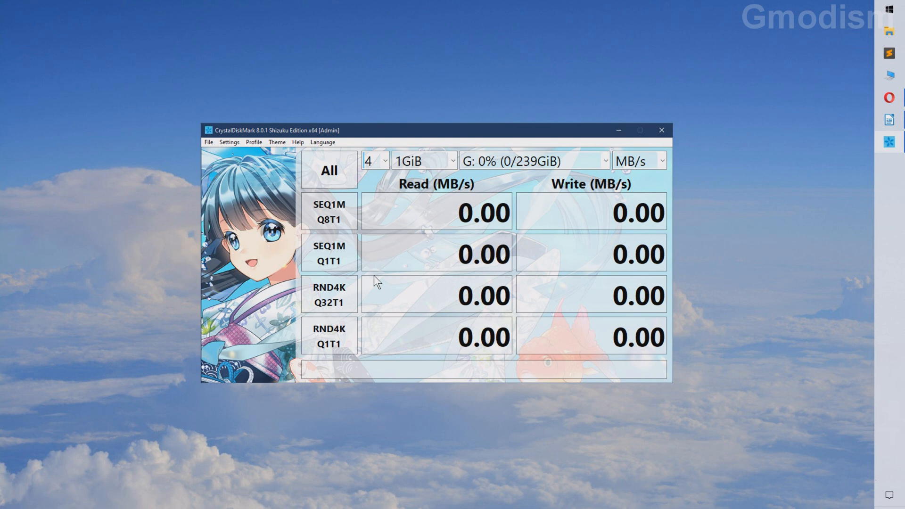
{"action": "mouse_move", "coordinate": [341, 211]}
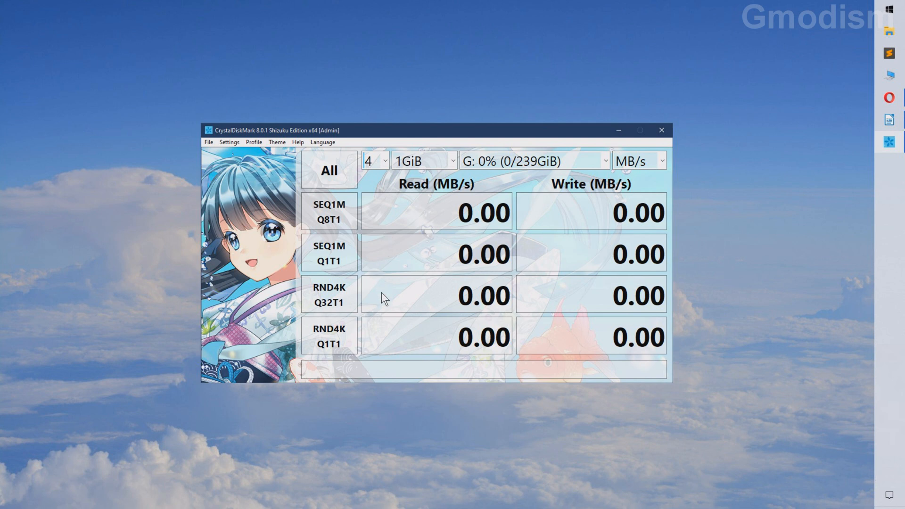
{"action": "mouse_move", "coordinate": [337, 227]}
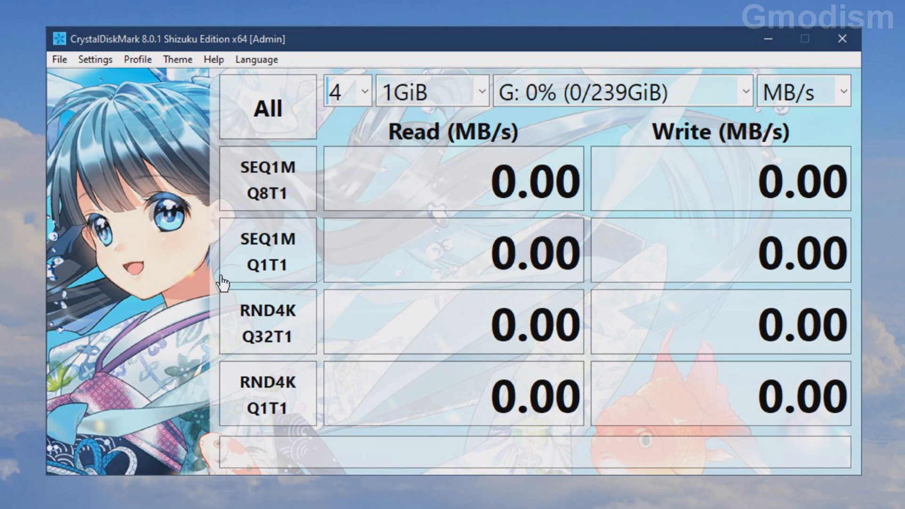
{"action": "mouse_move", "coordinate": [405, 92]}
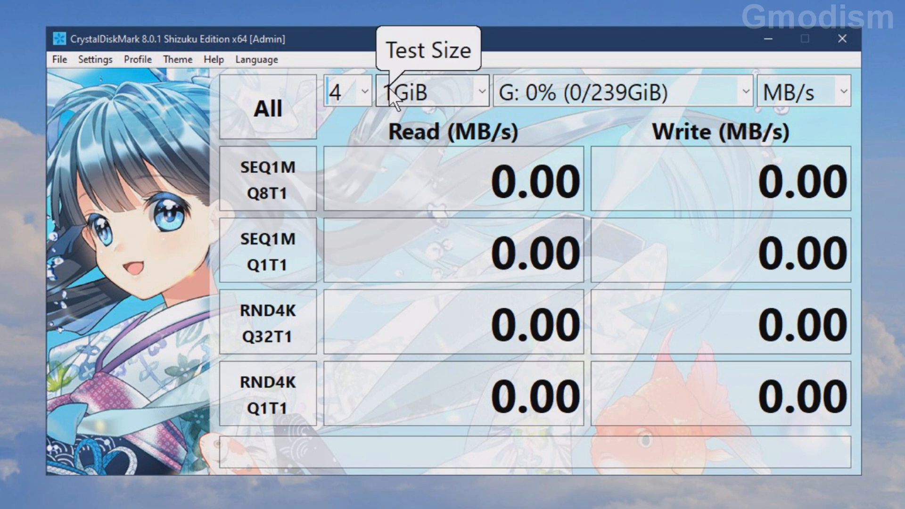
{"action": "mouse_move", "coordinate": [277, 234]}
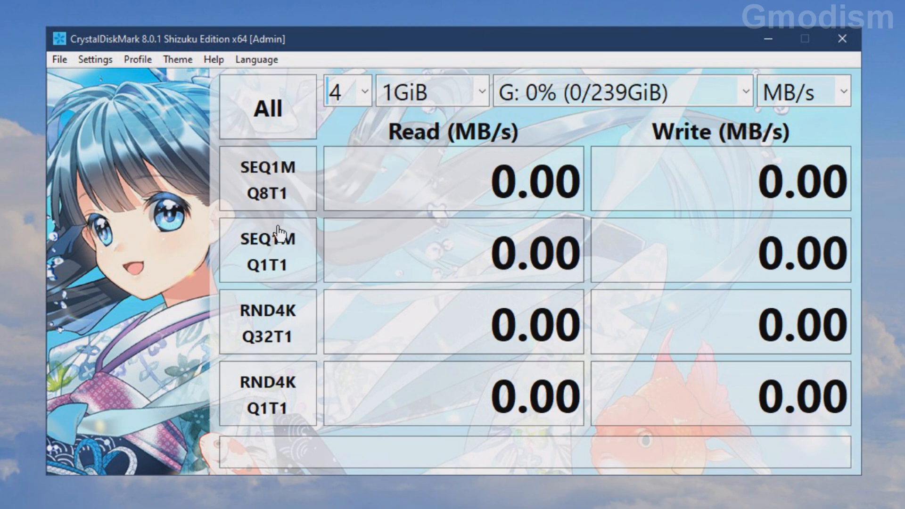
{"action": "mouse_move", "coordinate": [543, 253]}
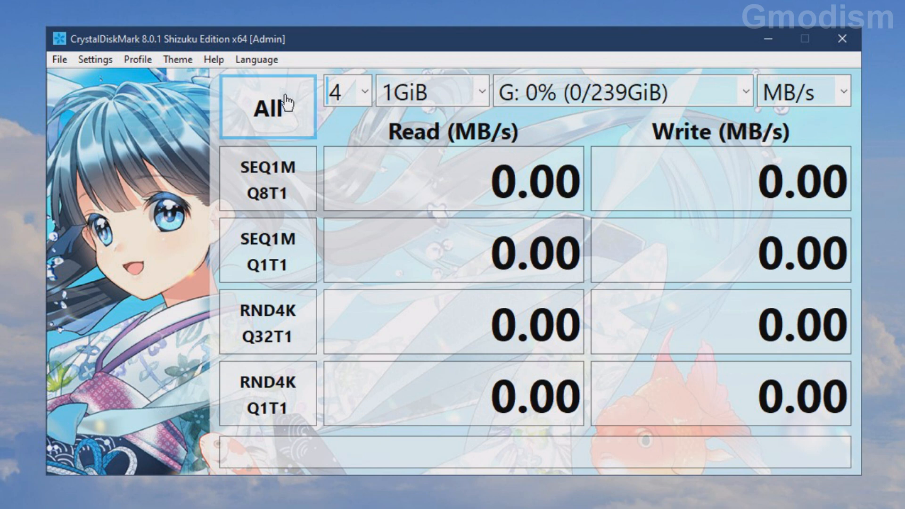
- Run all tests on drive G (about 94 MB/s read, 85 MB/s write), then close the benchmark
{"action": "left_click", "coordinate": [267, 107]}
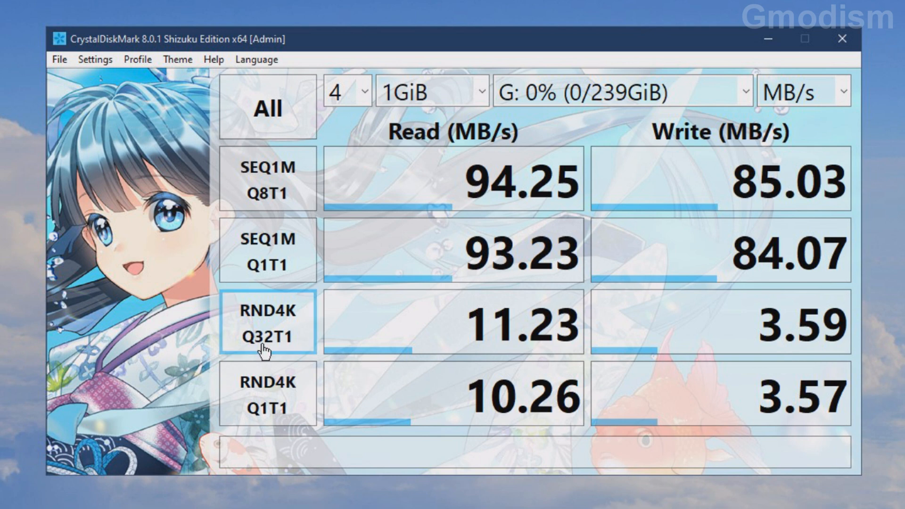
{"action": "mouse_move", "coordinate": [254, 453]}
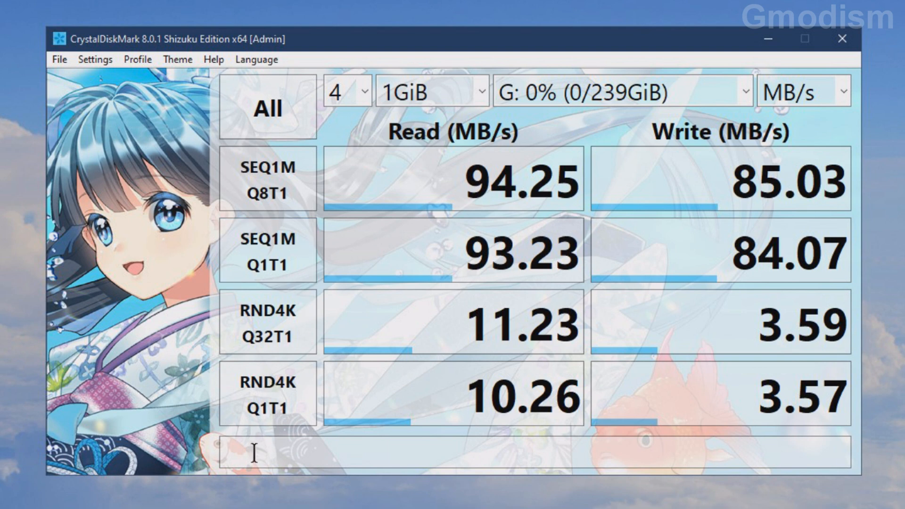
{"action": "mouse_move", "coordinate": [335, 392]}
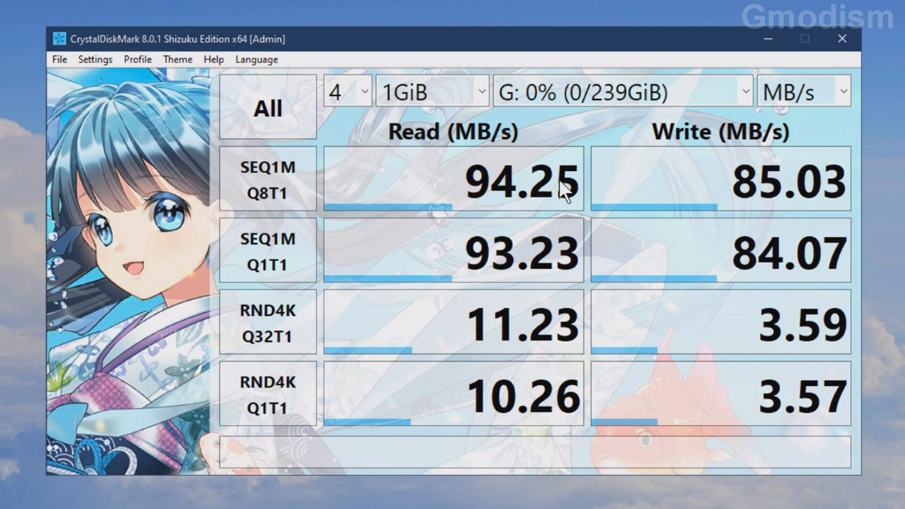
{"action": "mouse_move", "coordinate": [511, 155]}
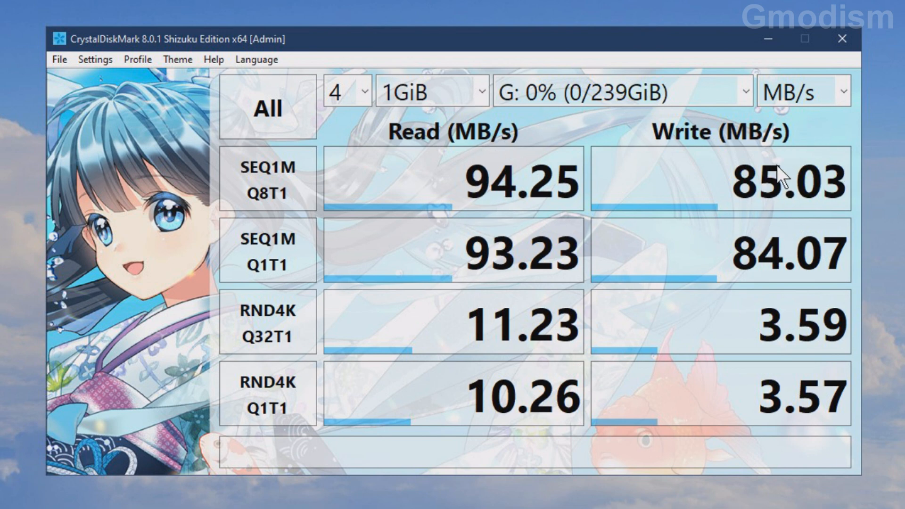
{"action": "mouse_move", "coordinate": [392, 256]}
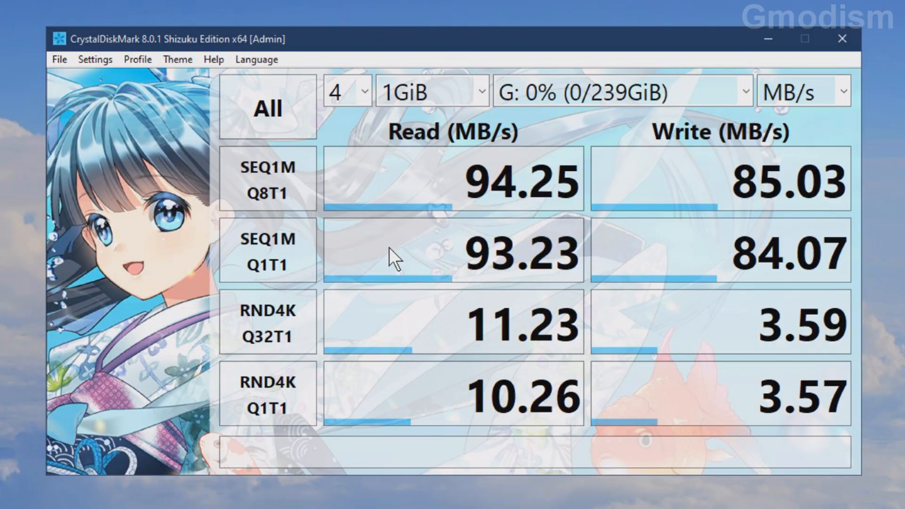
{"action": "left_click", "coordinate": [842, 39]}
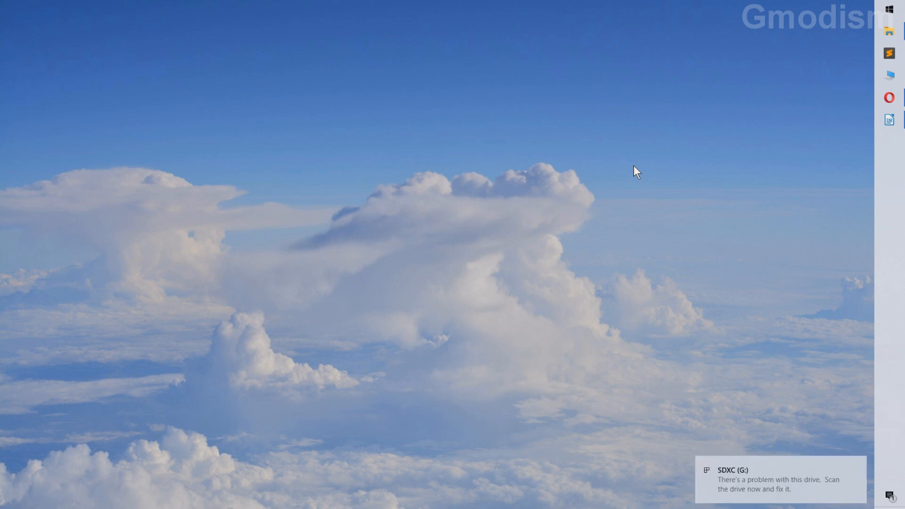
{"action": "mouse_move", "coordinate": [769, 103]}
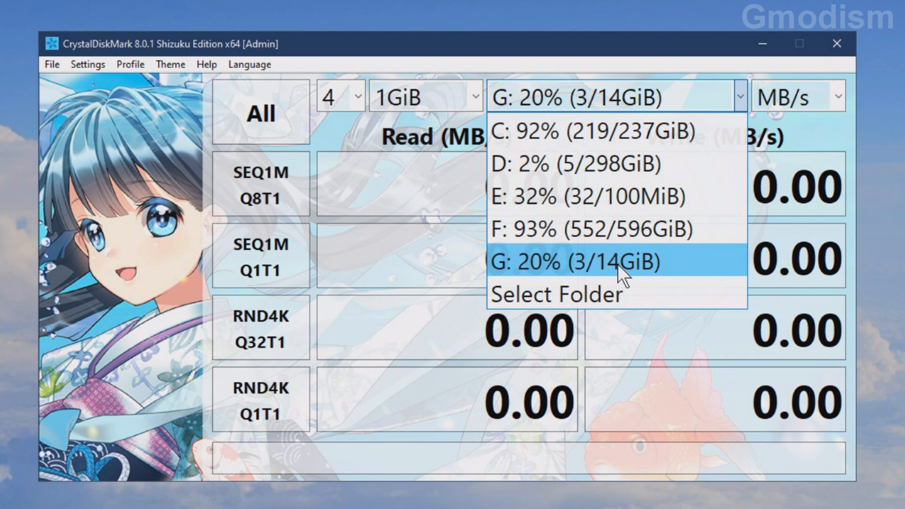
- Benchmark the 14GiB card G: with one 64MiB run of all tests, showing ~0.3 MB/s random writes
{"action": "left_click", "coordinate": [577, 261]}
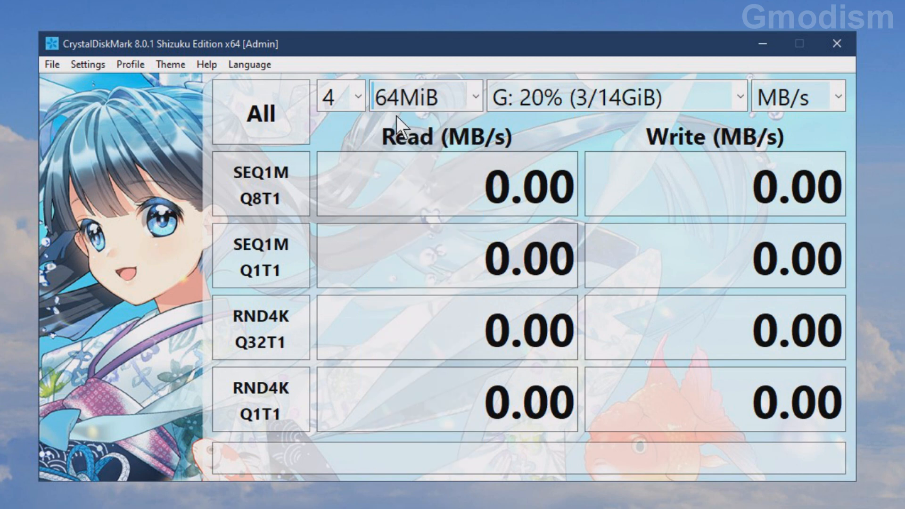
{"action": "left_click", "coordinate": [340, 96]}
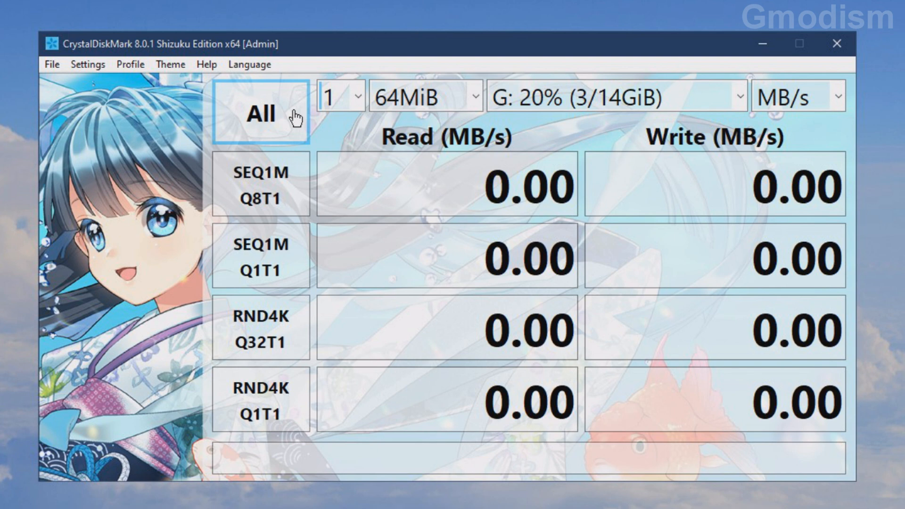
{"action": "left_click", "coordinate": [260, 113]}
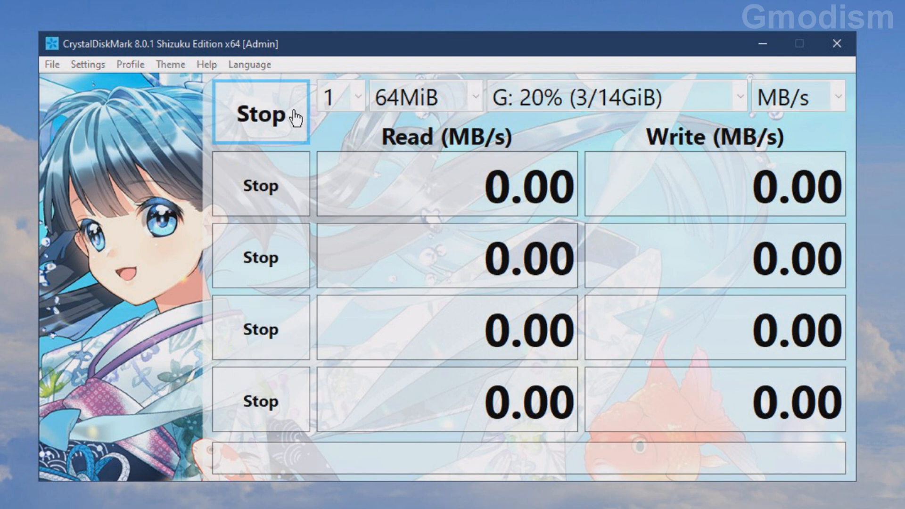
{"action": "left_click", "coordinate": [261, 114]}
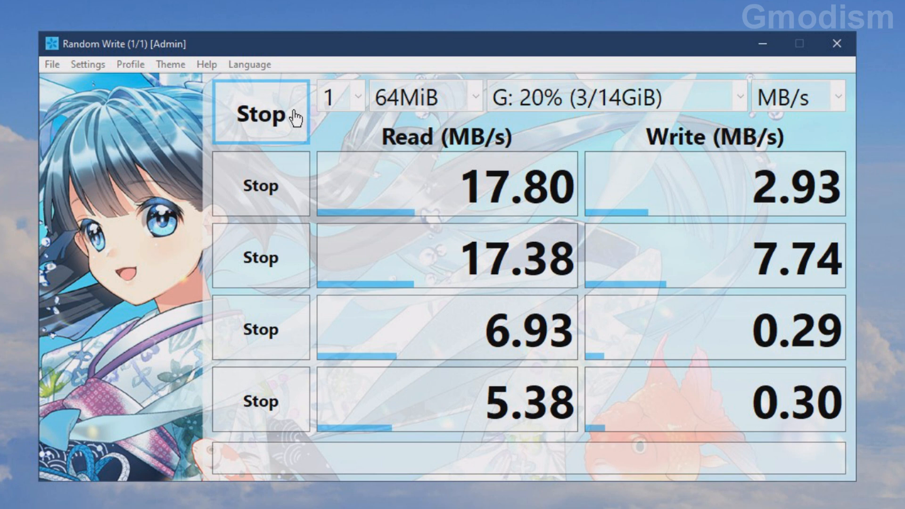
{"action": "left_click", "coordinate": [260, 112]}
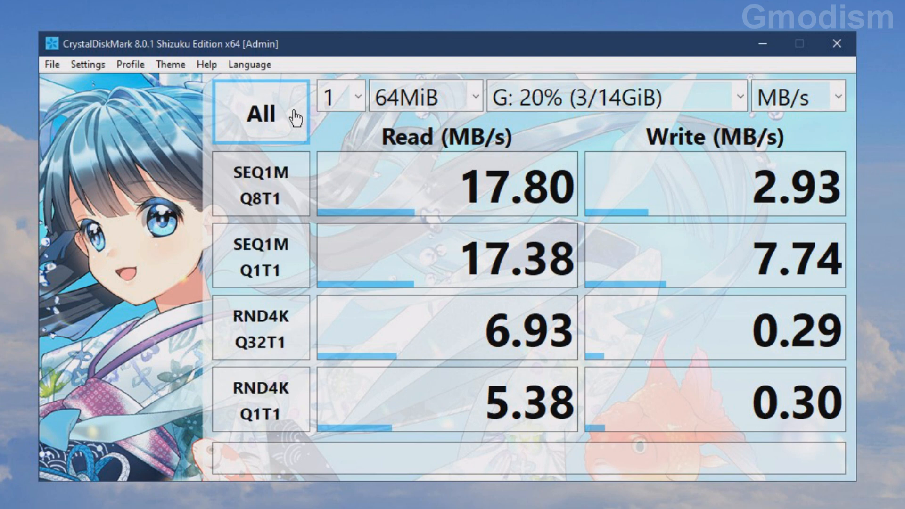